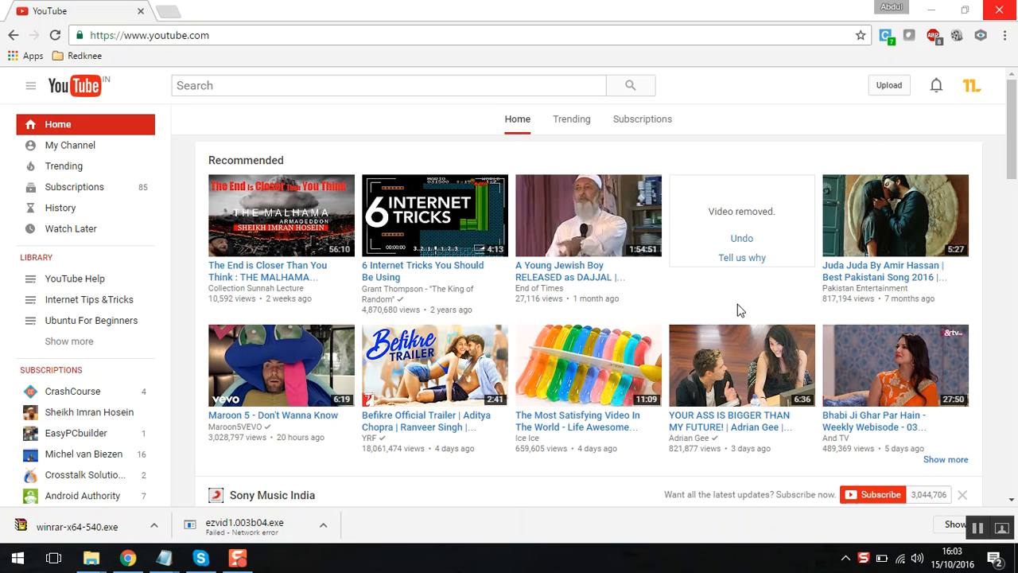
mouse_move(963, 91)
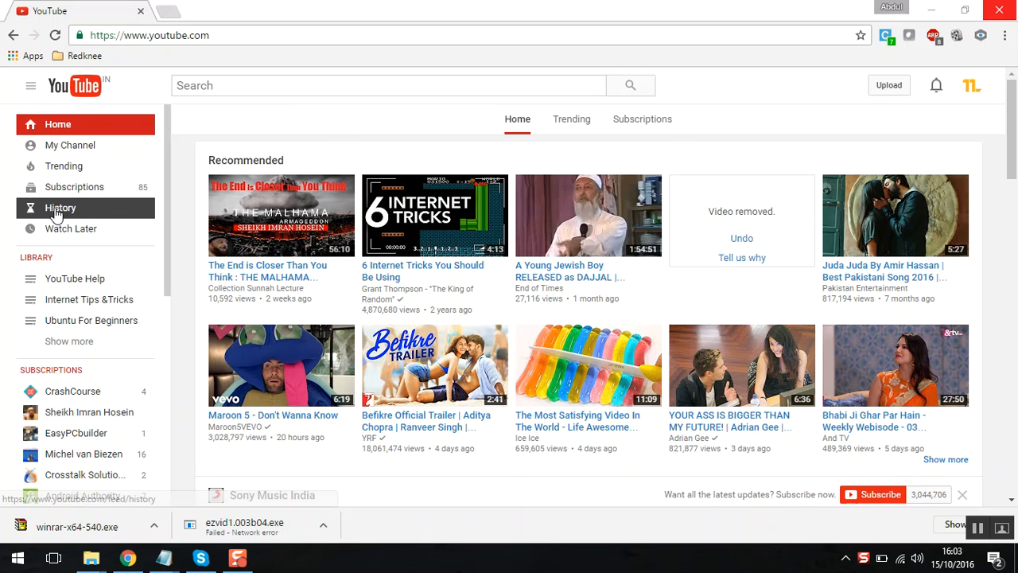
mouse_move(29, 221)
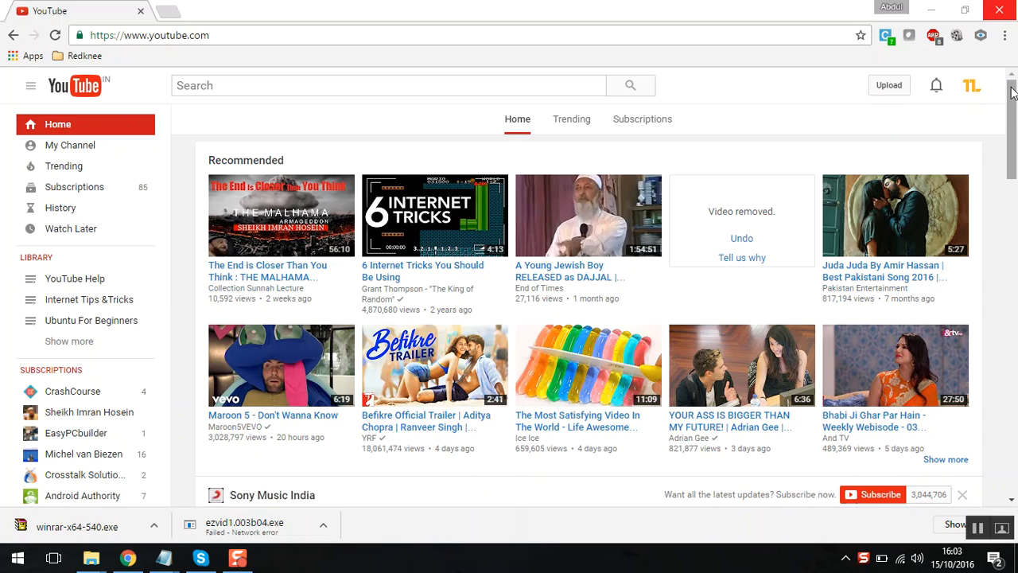
Go from the home feed to the History page via the left sidebar
scroll("down", 3)
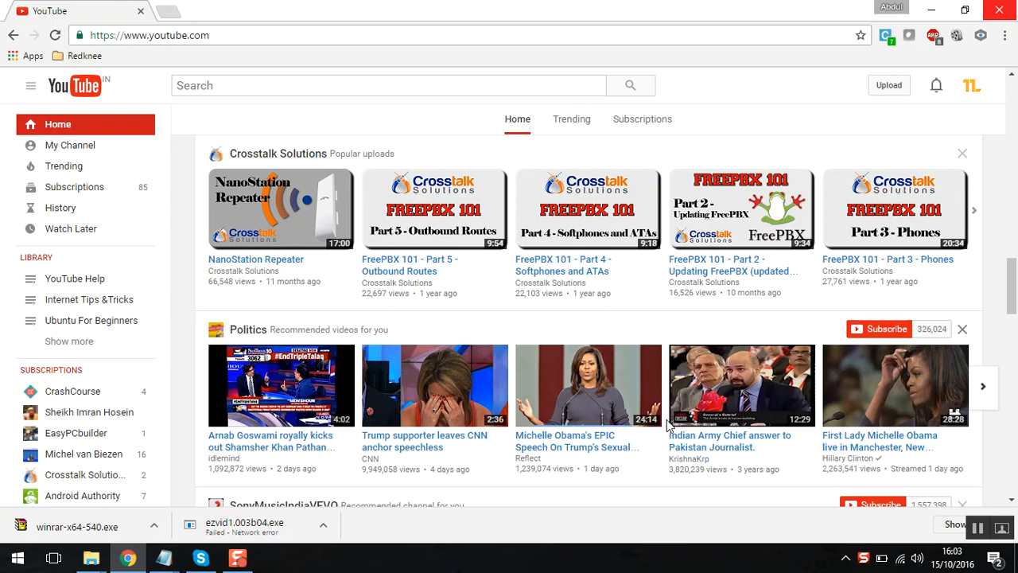
scroll("down", 3)
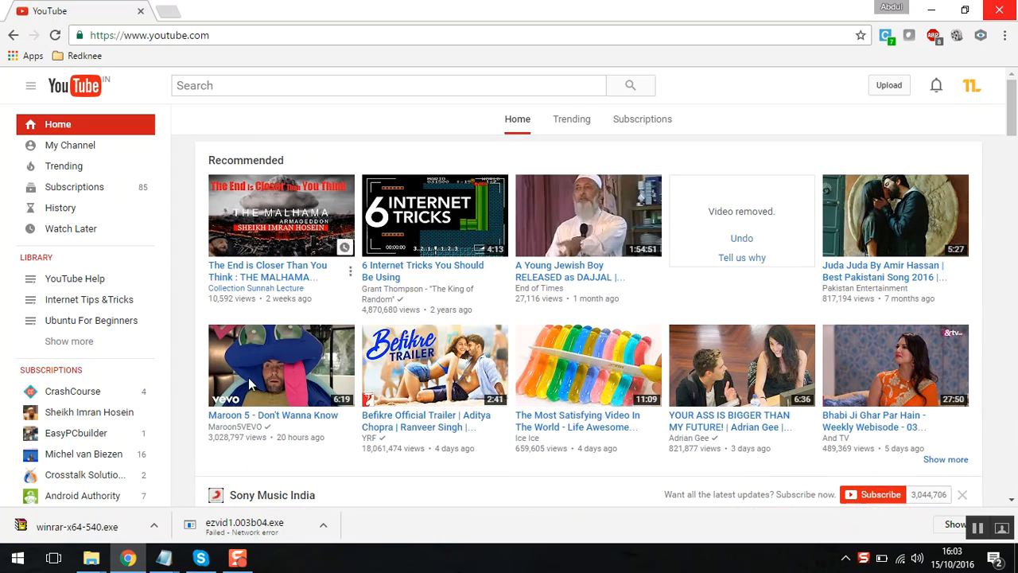
mouse_move(60, 207)
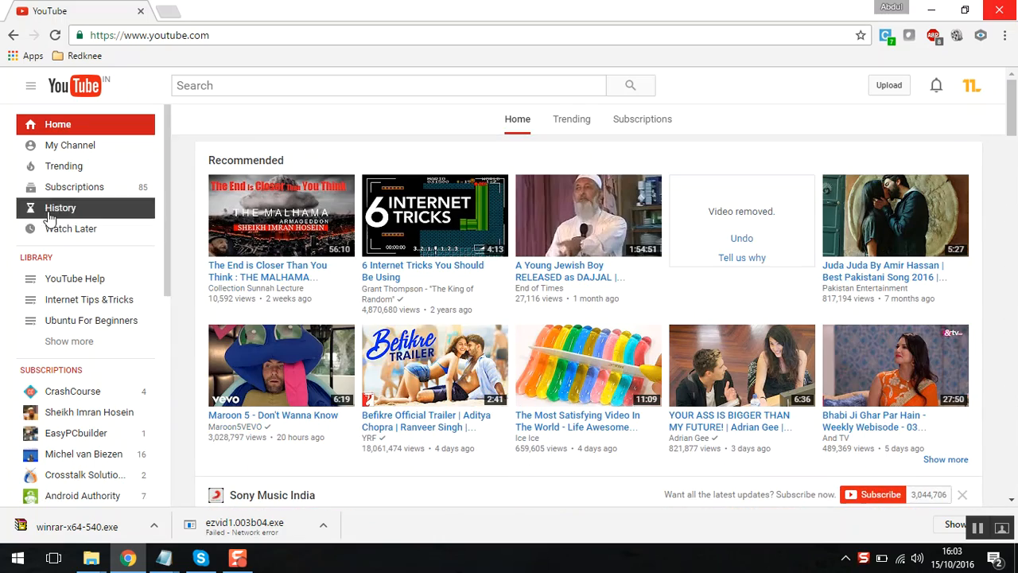
left_click(61, 206)
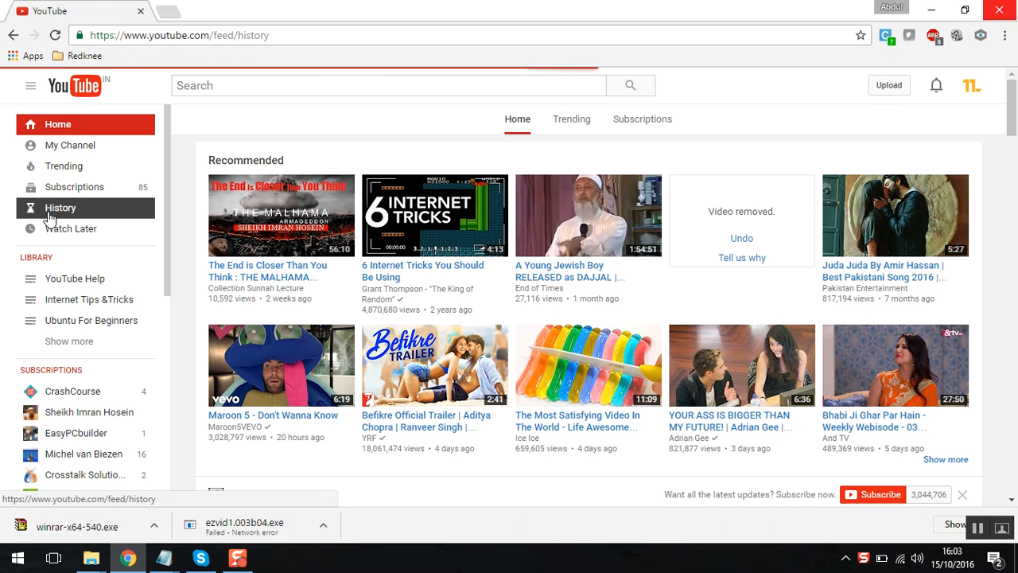
View the Search history list, then return to the Watch history list
left_click(60, 207)
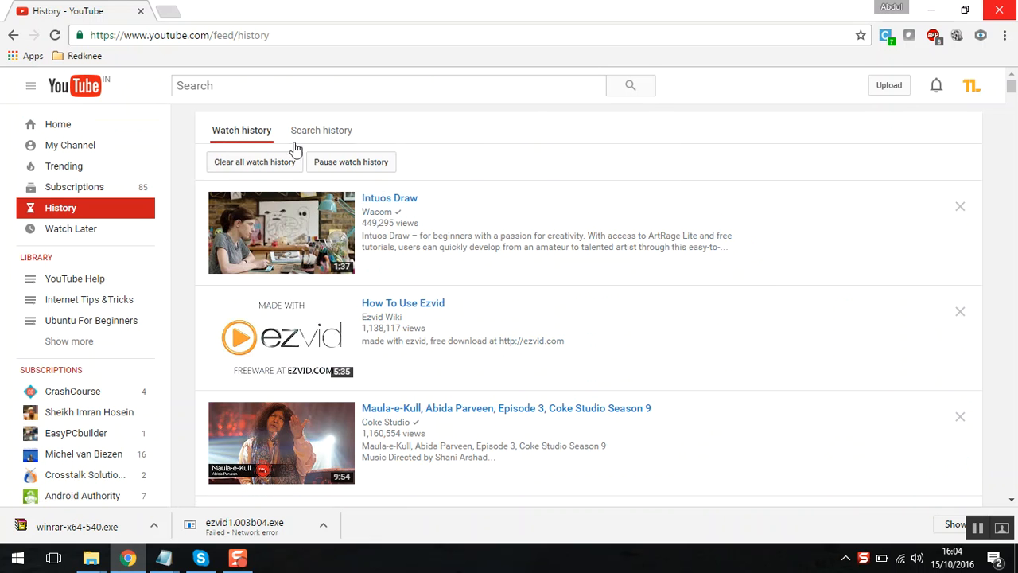
mouse_move(242, 130)
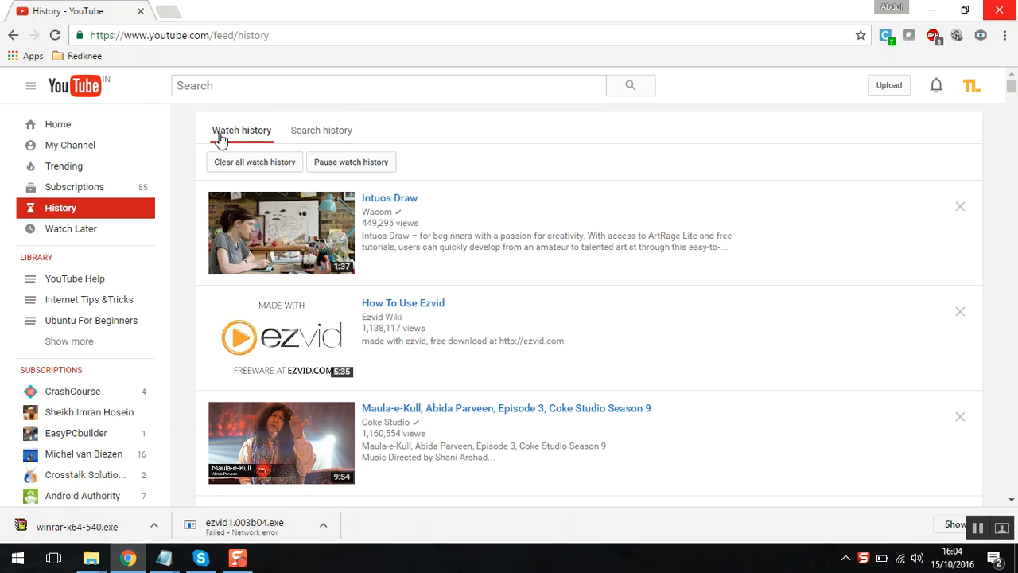
left_click(321, 130)
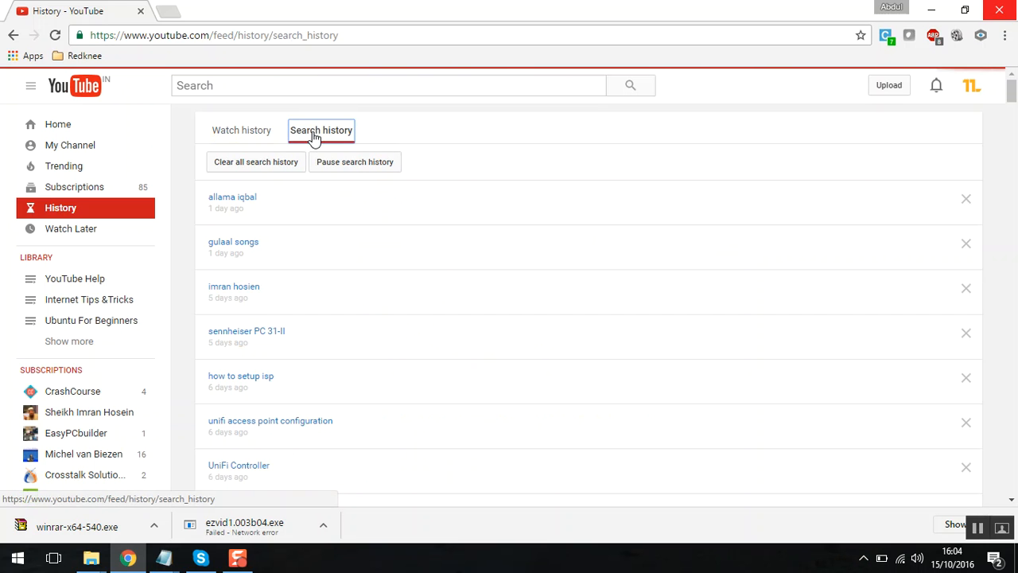
left_click(322, 130)
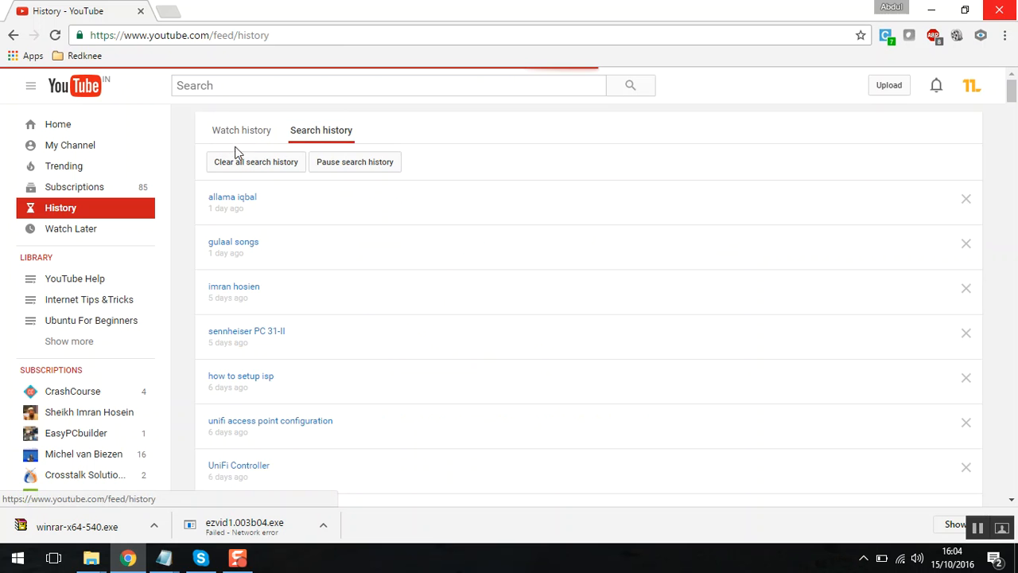
left_click(242, 130)
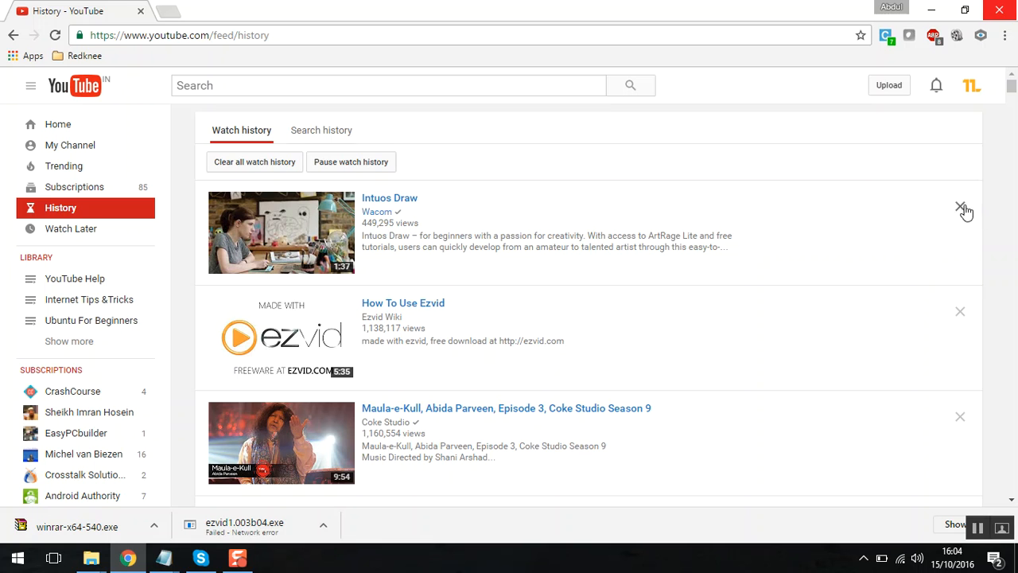
mouse_move(962, 209)
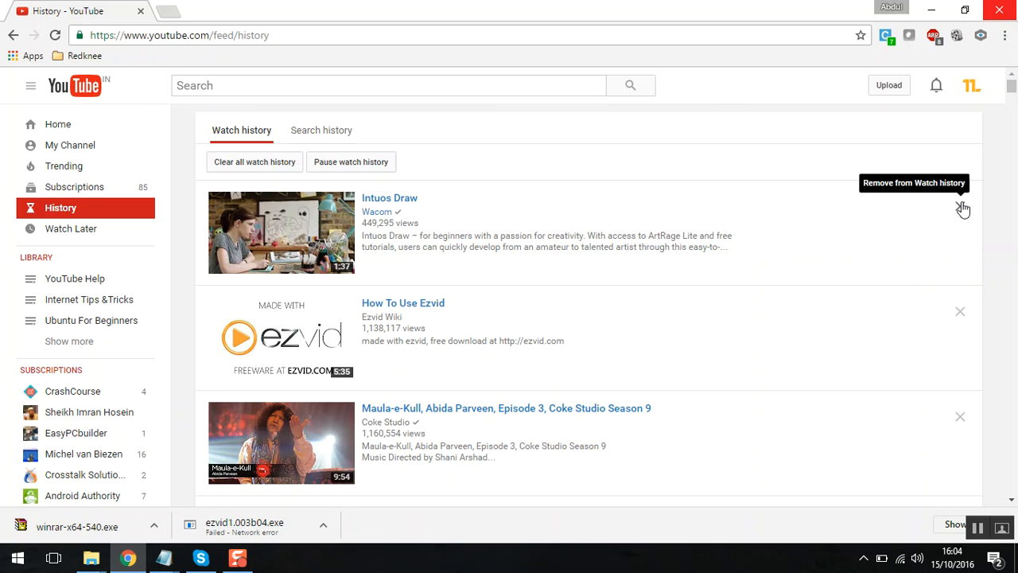
Remove the Intuos Draw video, then clear all watch history and confirm
left_click(963, 207)
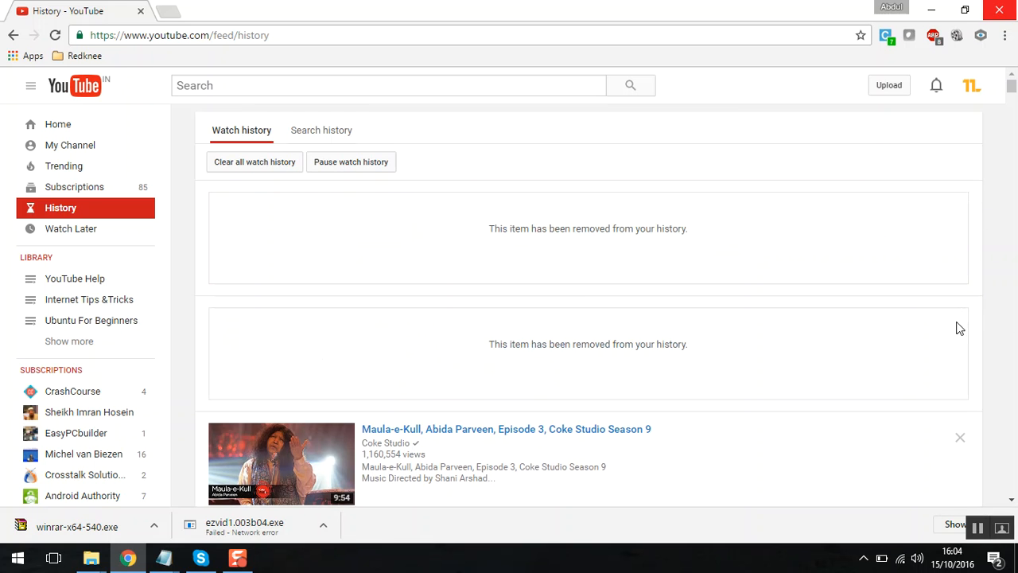
mouse_move(254, 162)
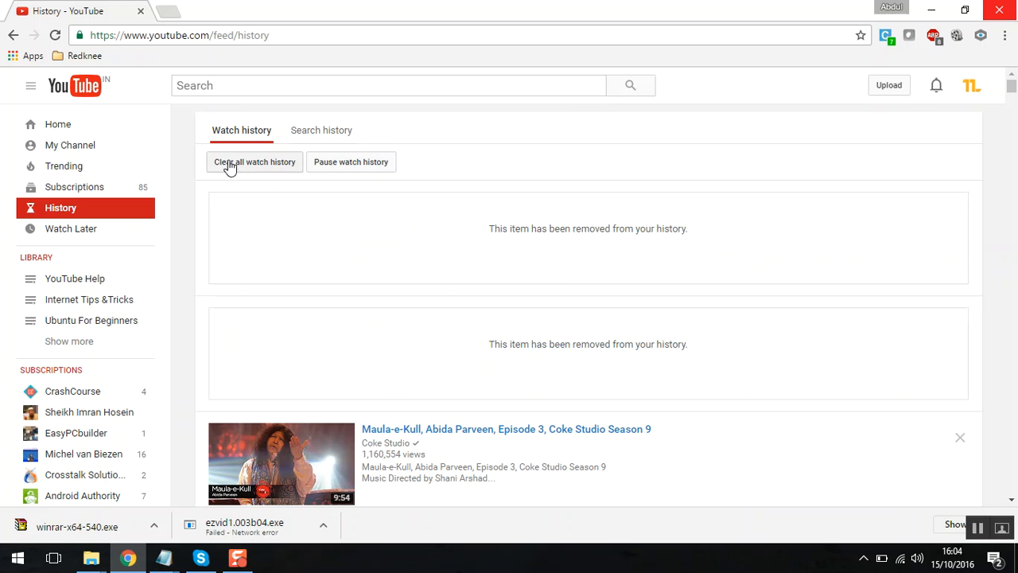
mouse_move(286, 169)
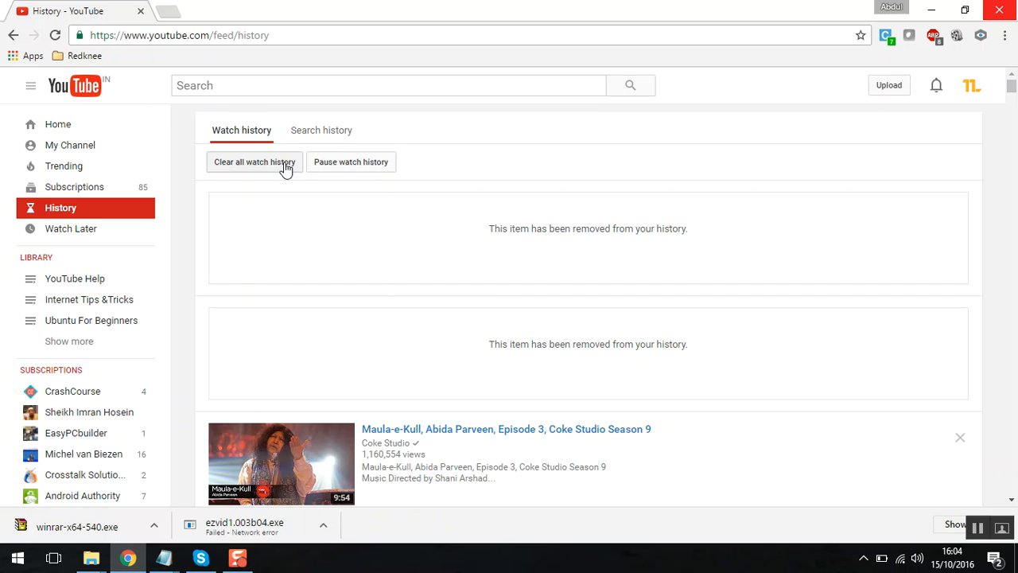
left_click(255, 163)
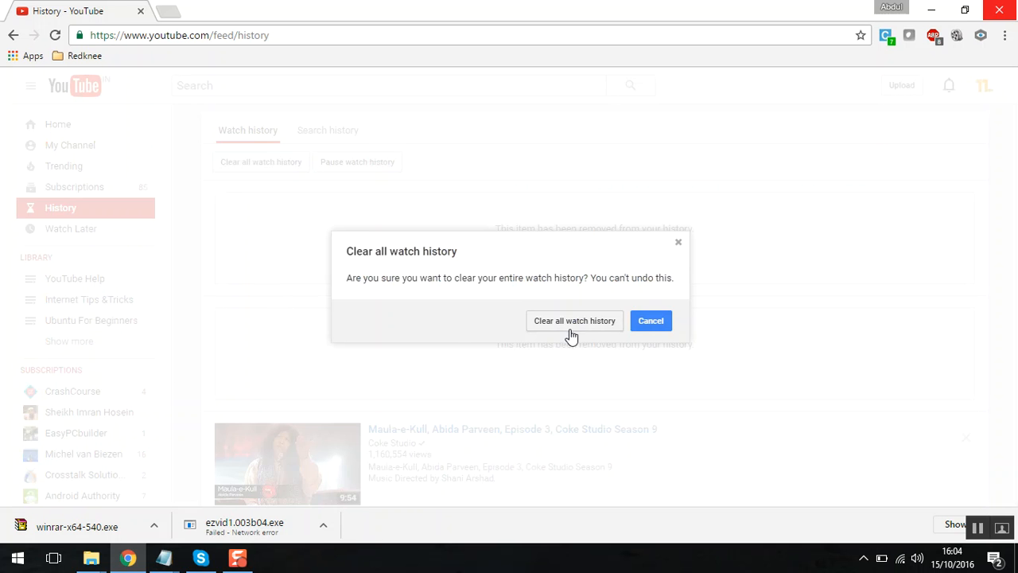
left_click(575, 321)
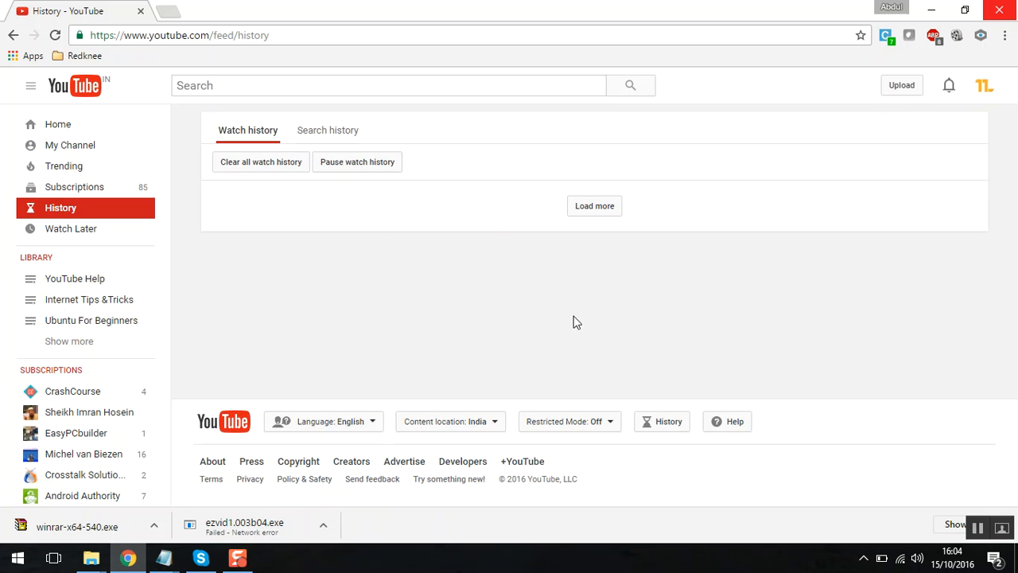
mouse_move(568, 185)
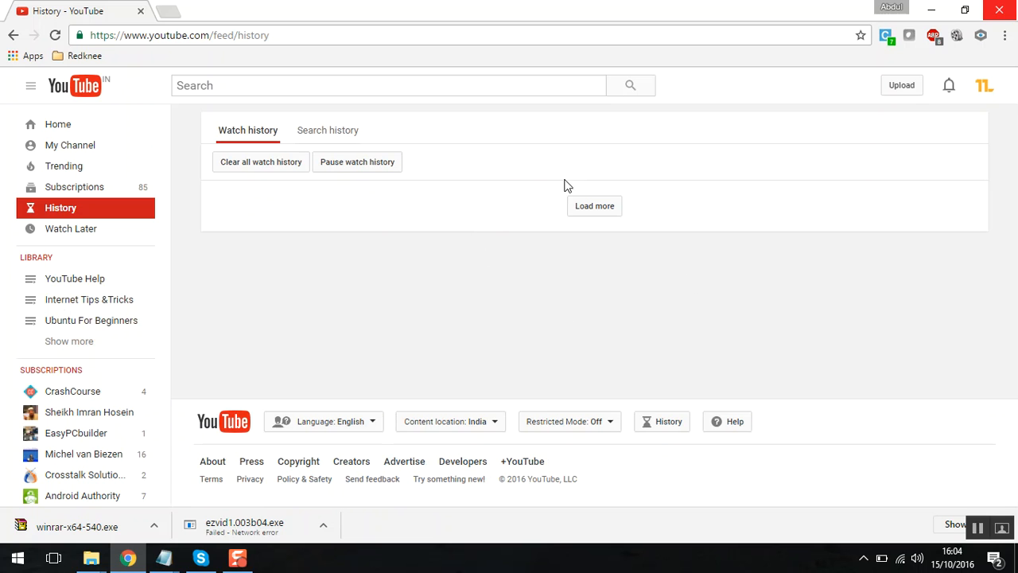
mouse_move(401, 156)
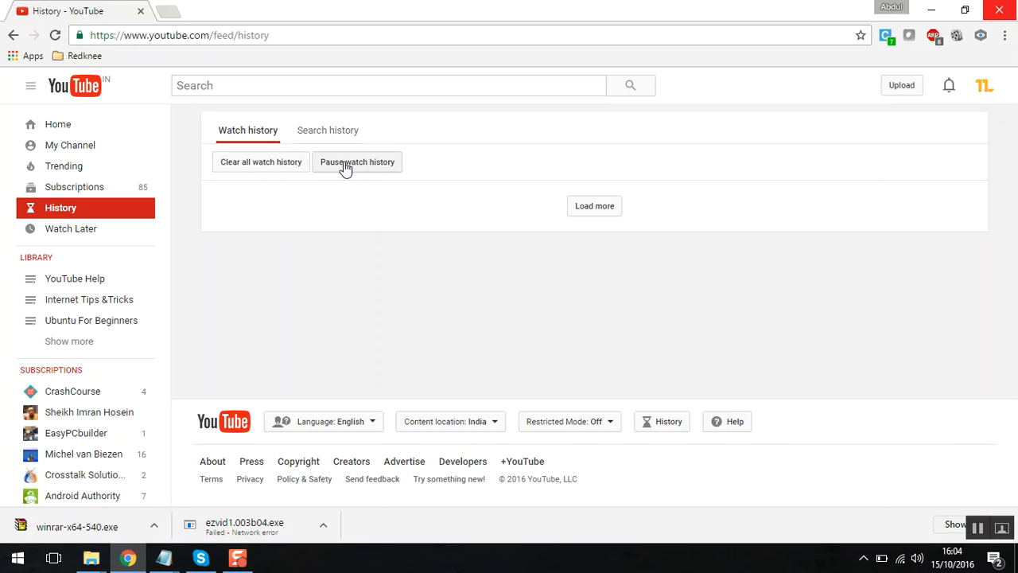
mouse_move(390, 231)
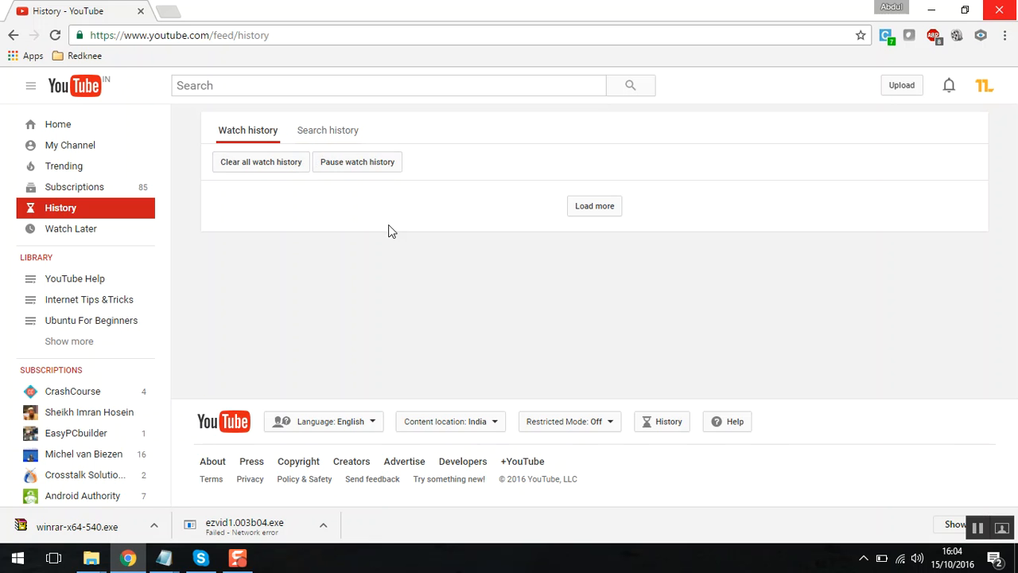
Pause watch history, briefly resume it, then pause it again
left_click(356, 162)
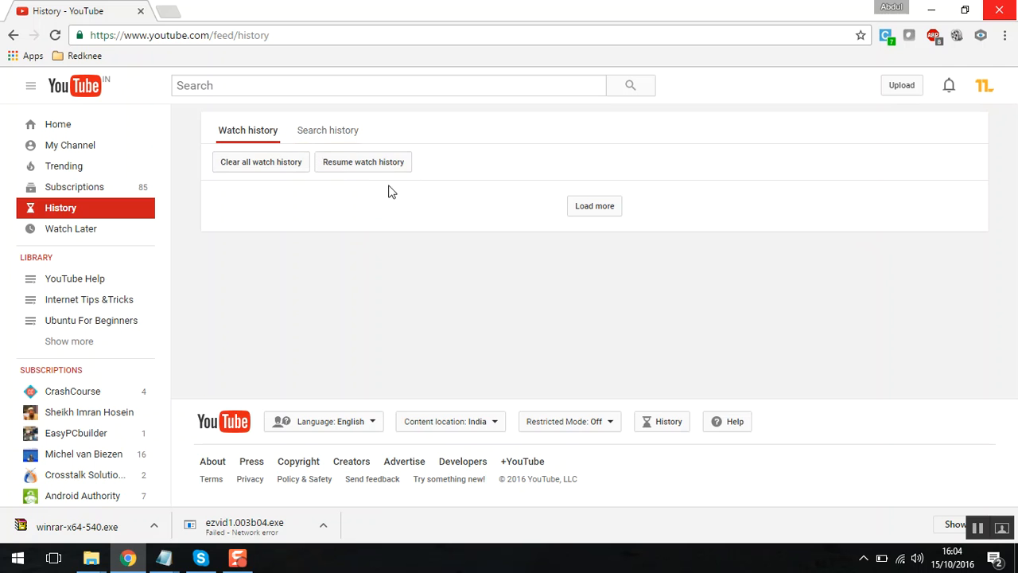
mouse_move(199, 149)
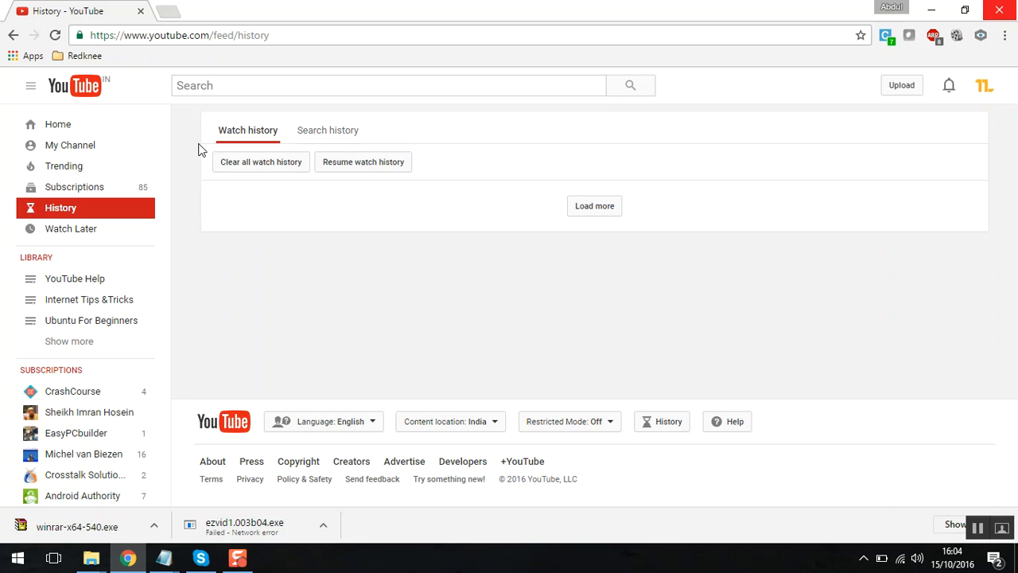
mouse_move(353, 207)
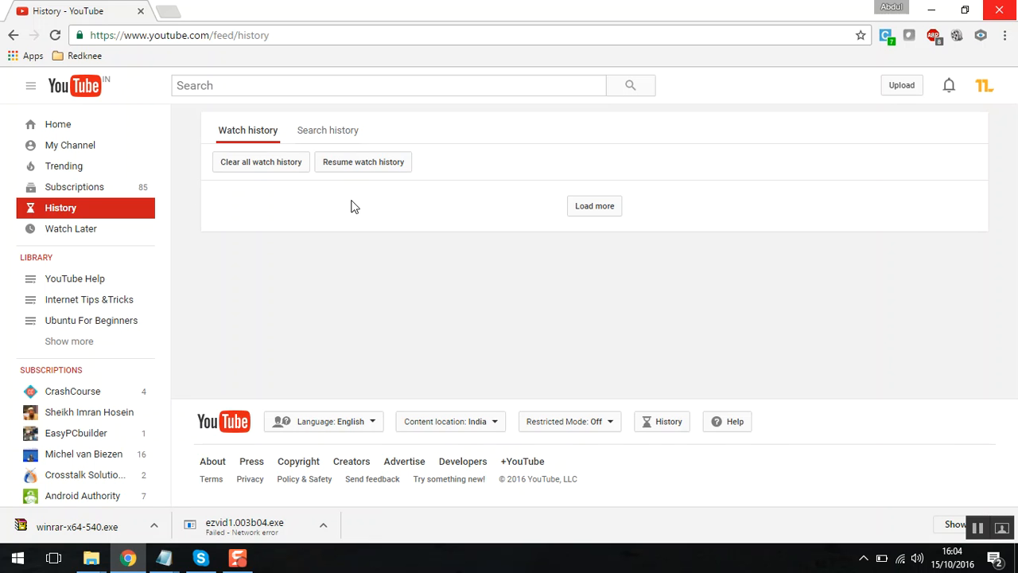
left_click(363, 162)
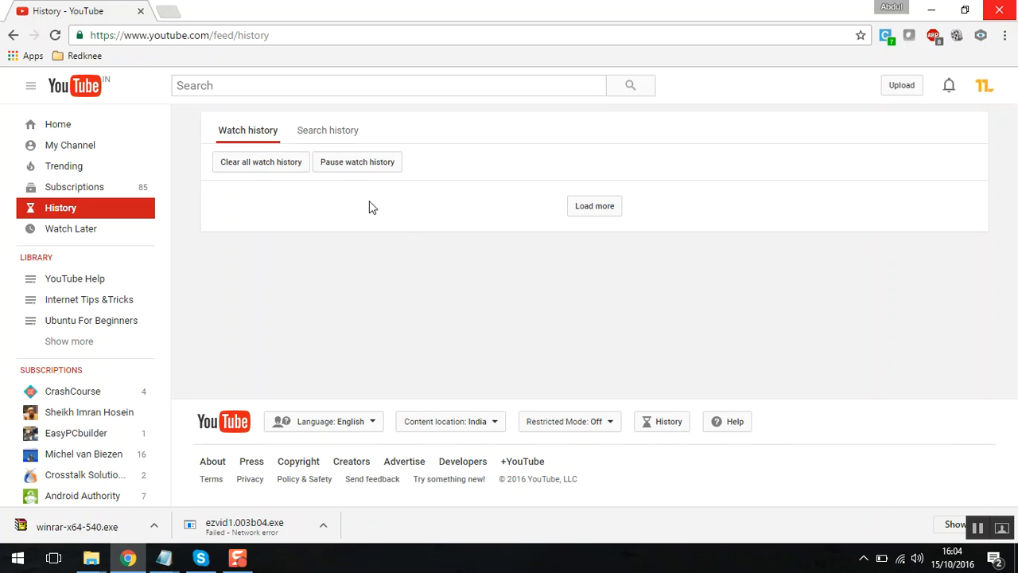
left_click(357, 162)
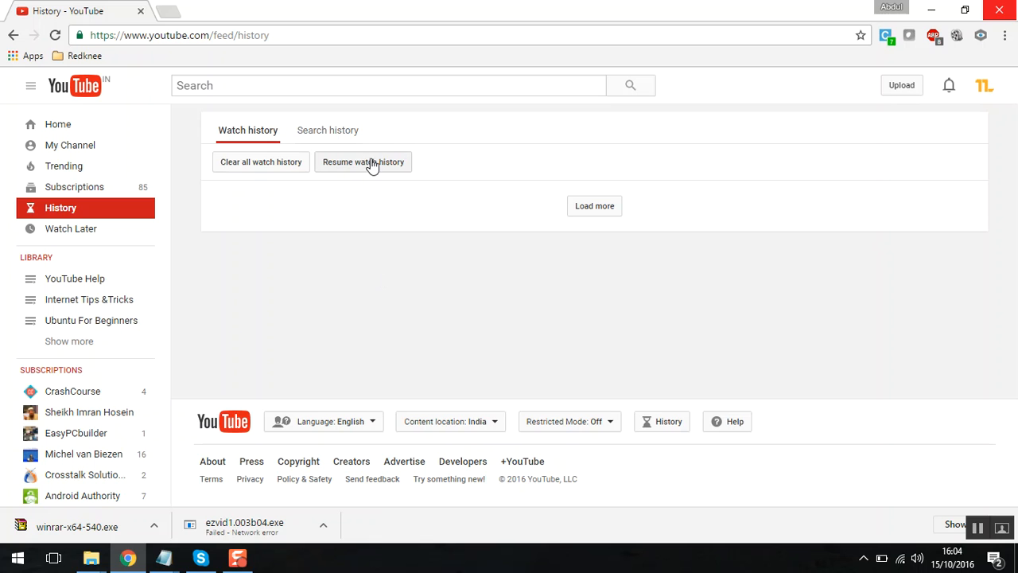
mouse_move(379, 185)
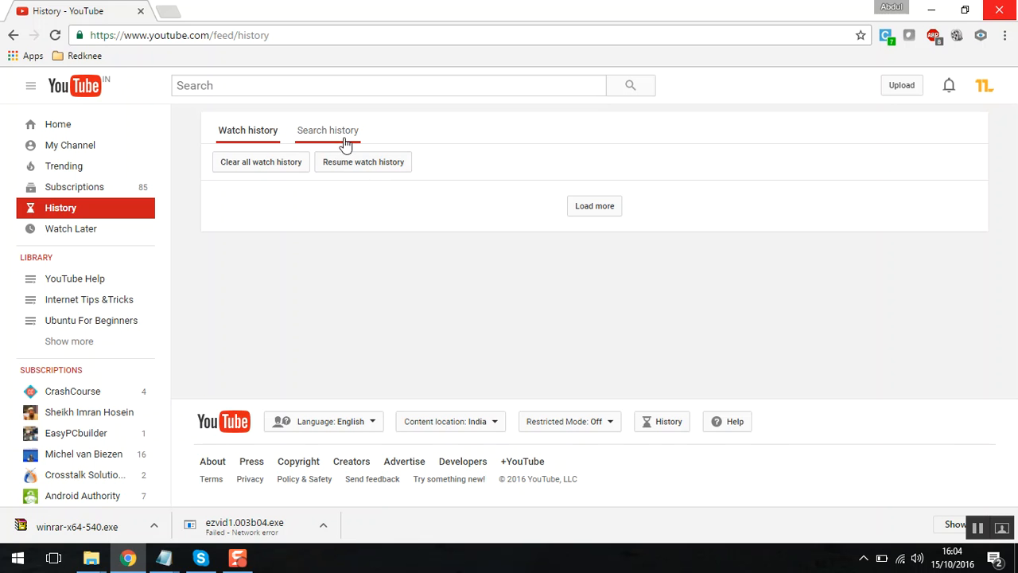
Show the Search history list and remove a single past search
left_click(328, 130)
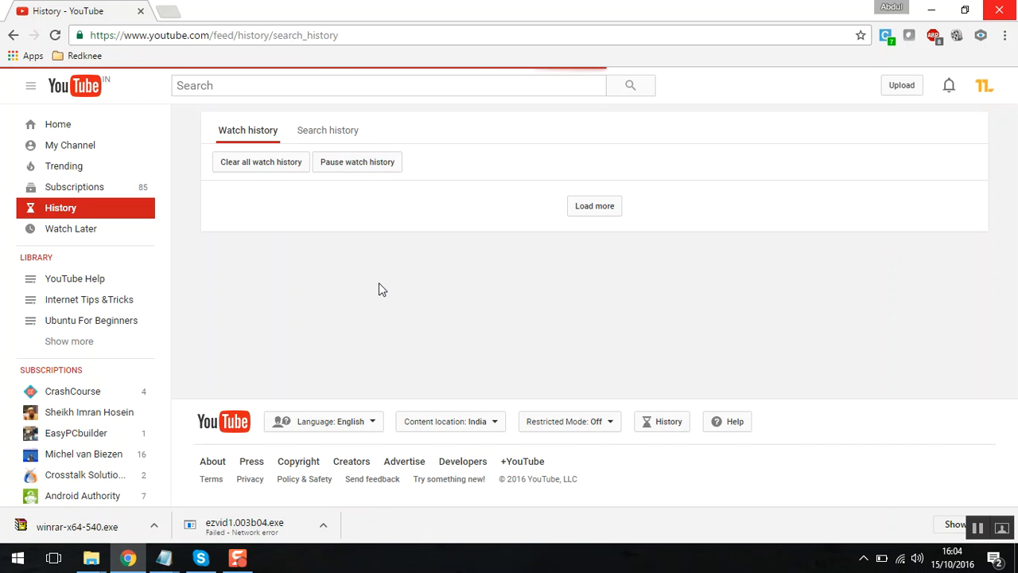
left_click(328, 131)
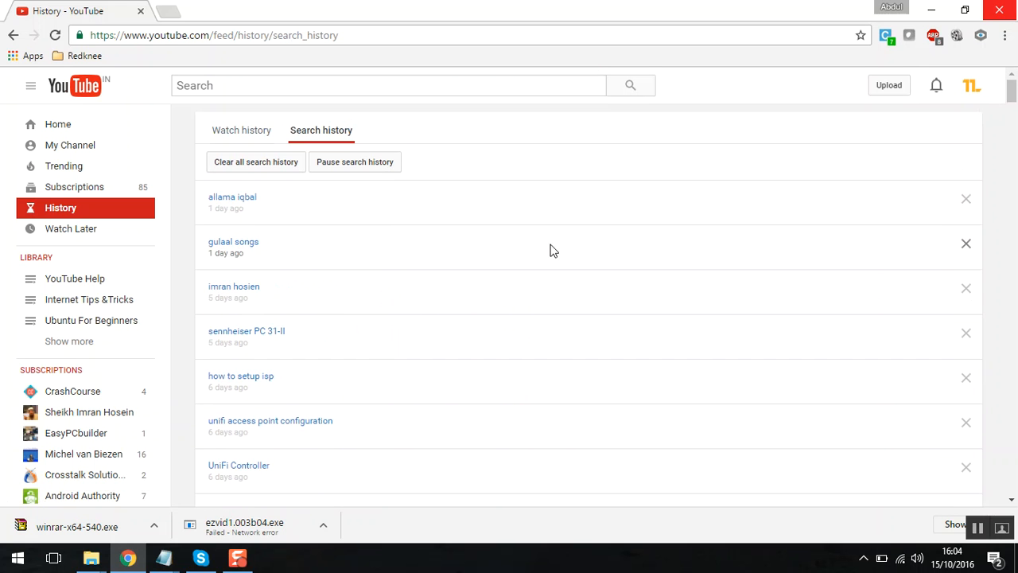
mouse_move(968, 199)
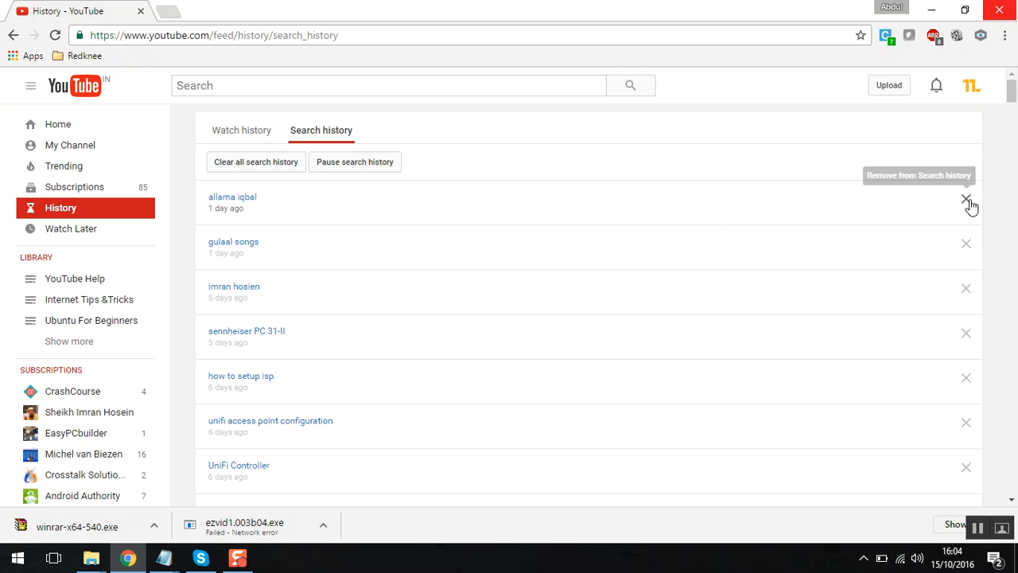
left_click(967, 199)
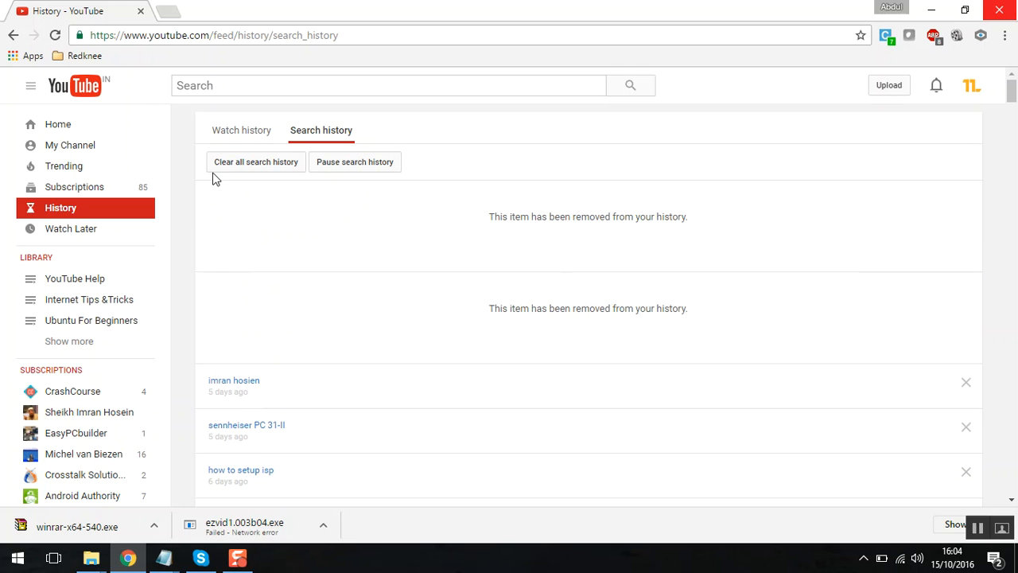
Clear all search history, confirm, and return to the empty Watch history list
left_click(255, 163)
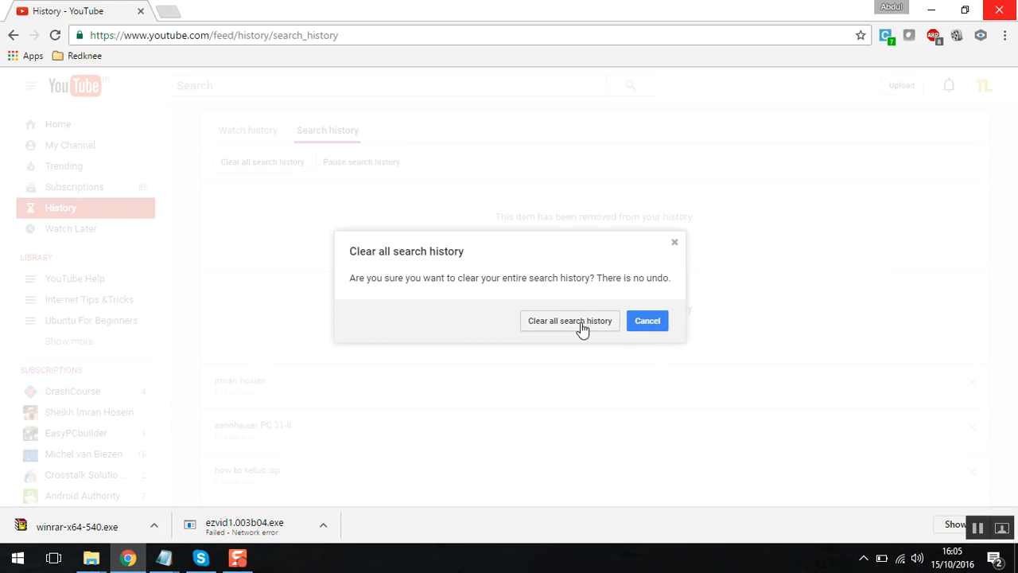
left_click(569, 321)
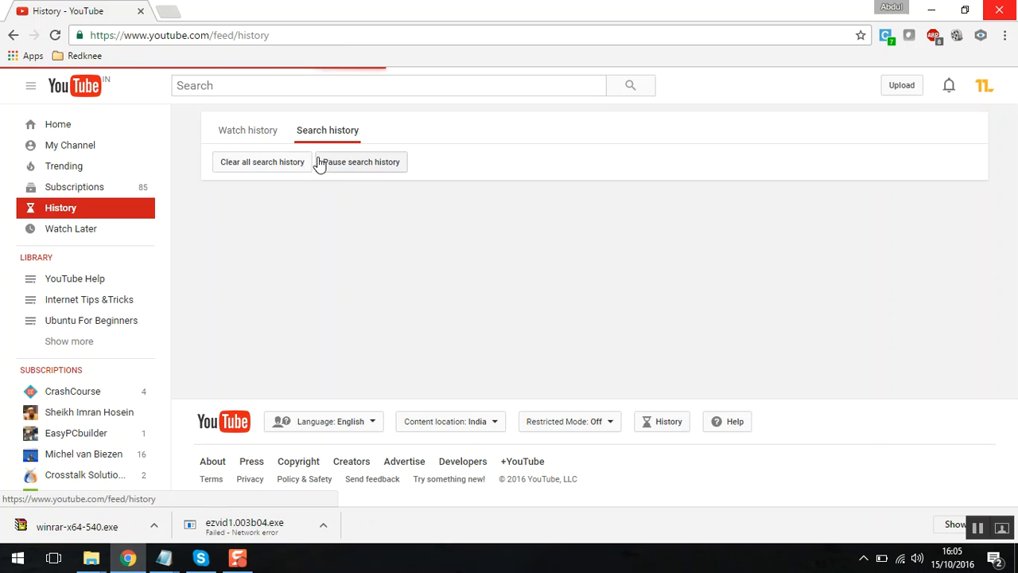
left_click(248, 130)
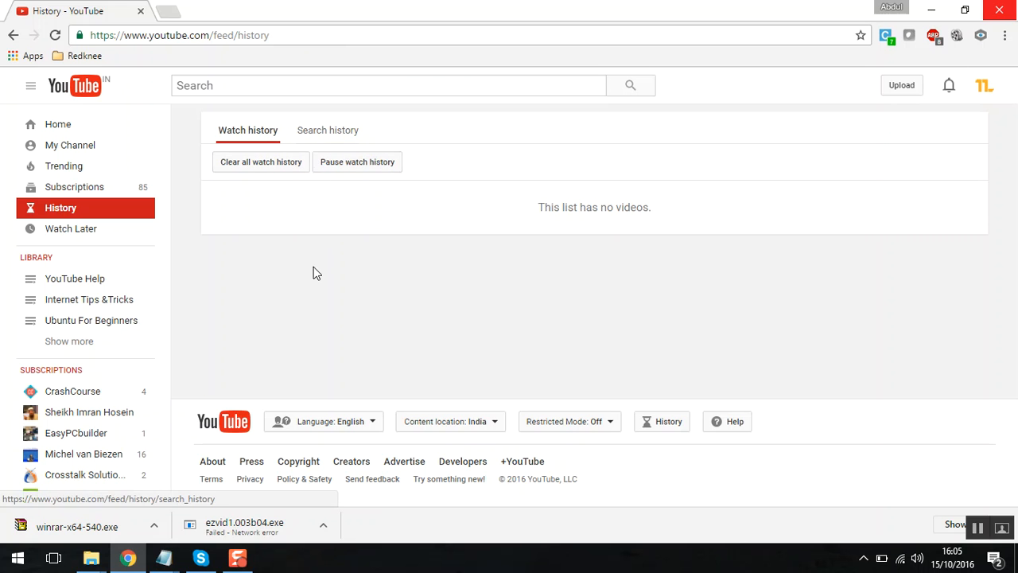